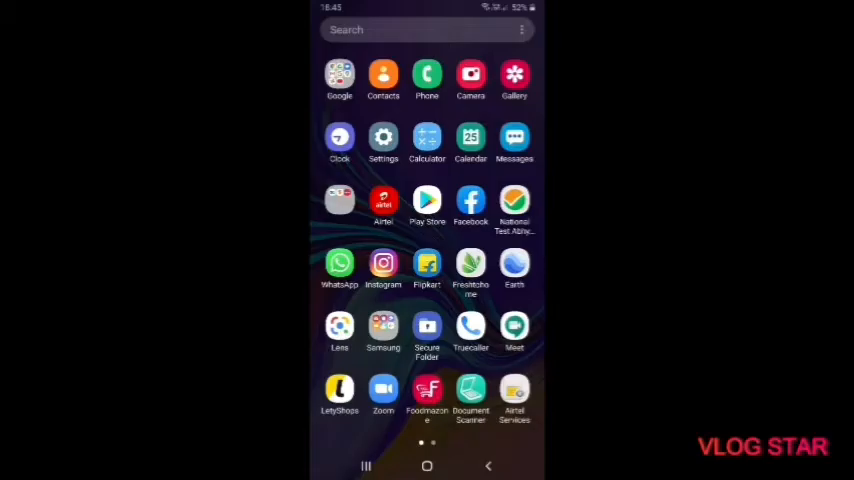
# Step: Search the Play Store for 'letyshop' and open the LetyShops cashback service page
pyautogui.click(427, 200)
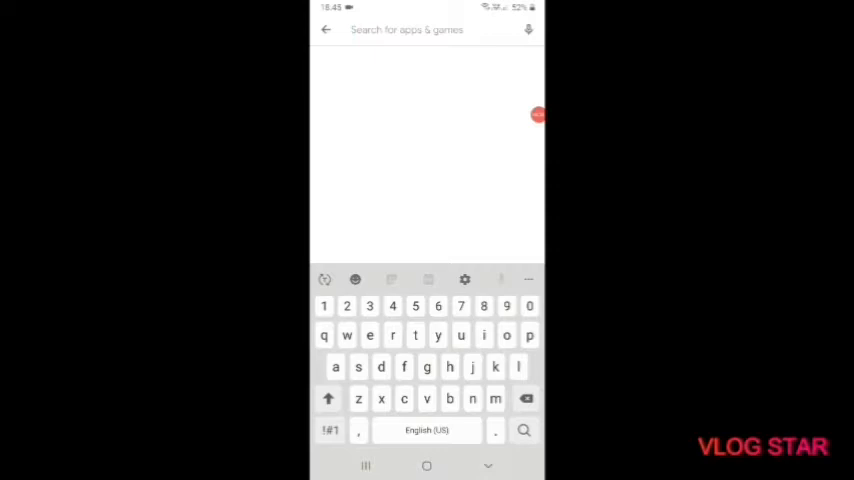
pyautogui.write('letyshop')
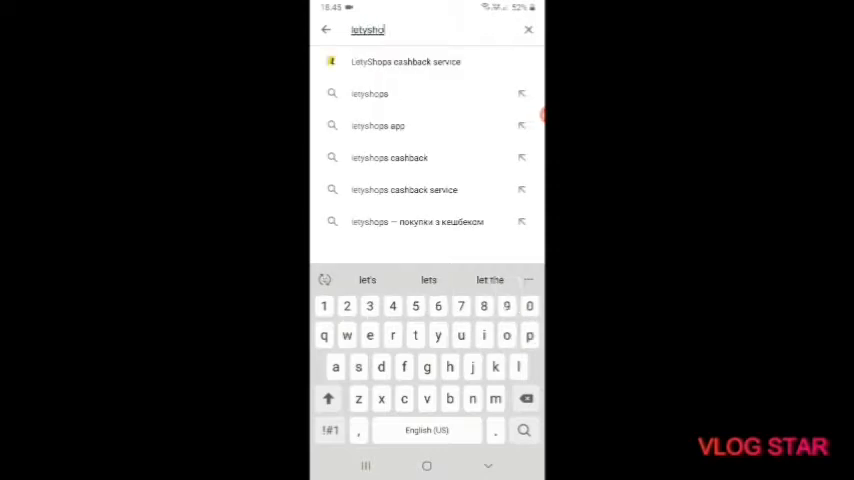
pyautogui.click(405, 61)
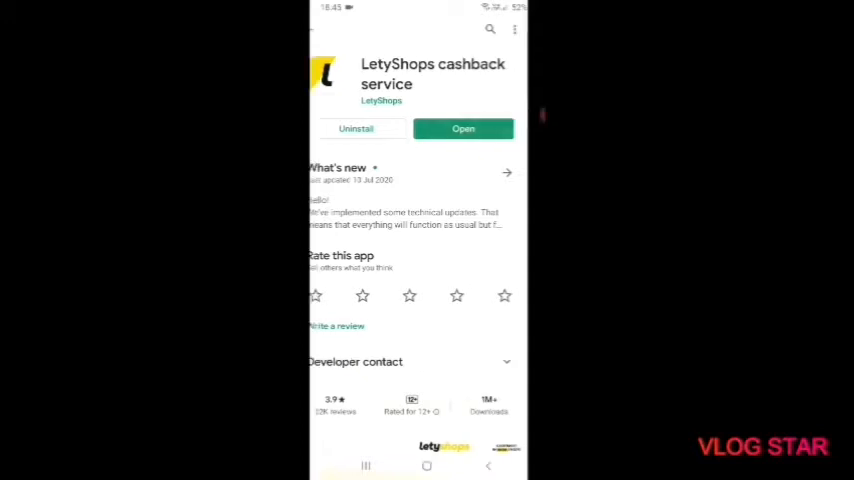
# Step: Launch LetyShops and scroll its Stores list past Medlife, Lenovo and Mamaearth toward Flipkart
pyautogui.click(463, 128)
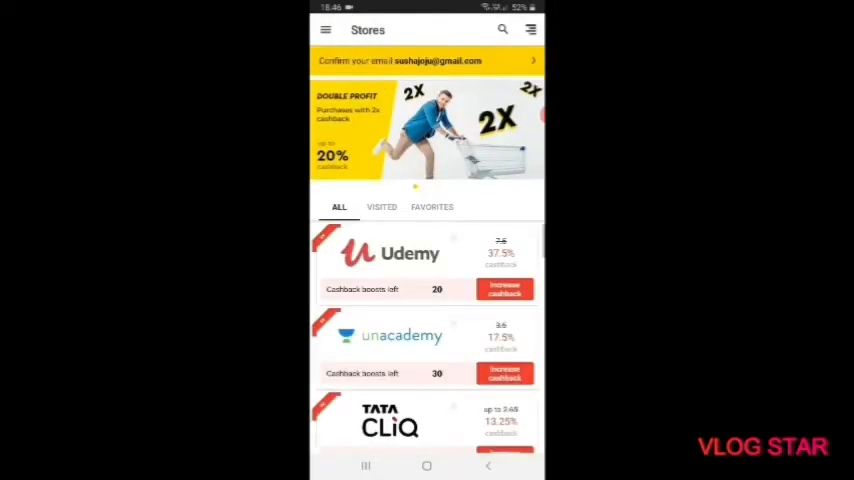
pyautogui.scroll(-3)
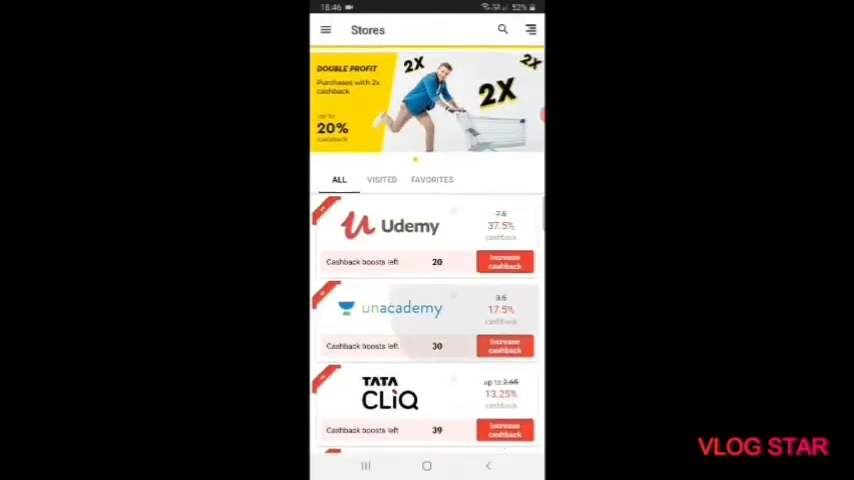
pyautogui.scroll(-3)
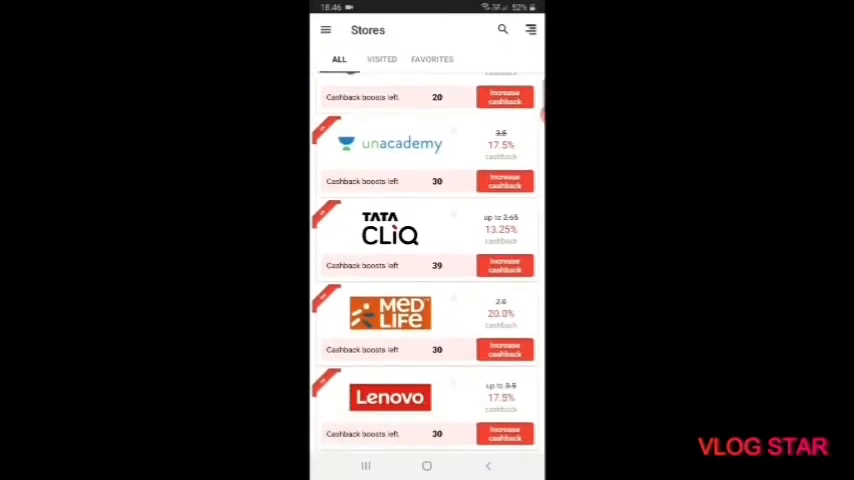
pyautogui.scroll(-3)
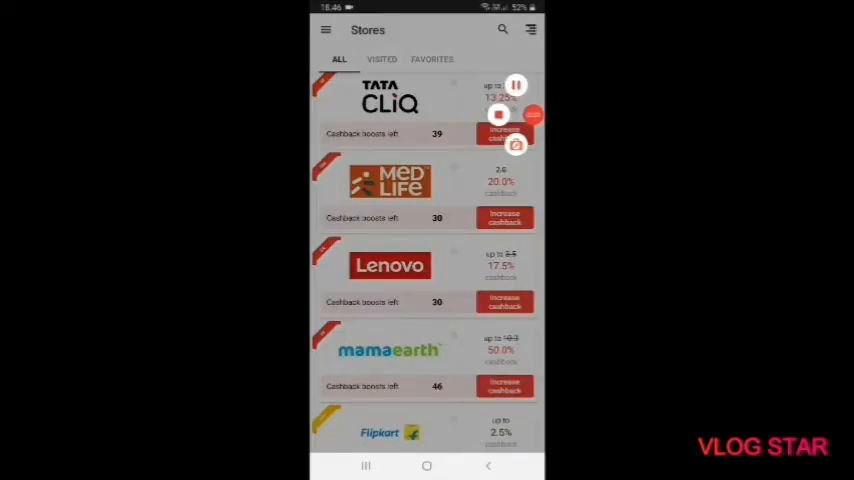
# Step: Activate up to 2.5% Flipkart cashback, continue into Flipkart, and browse suggested laptops
pyautogui.click(390, 432)
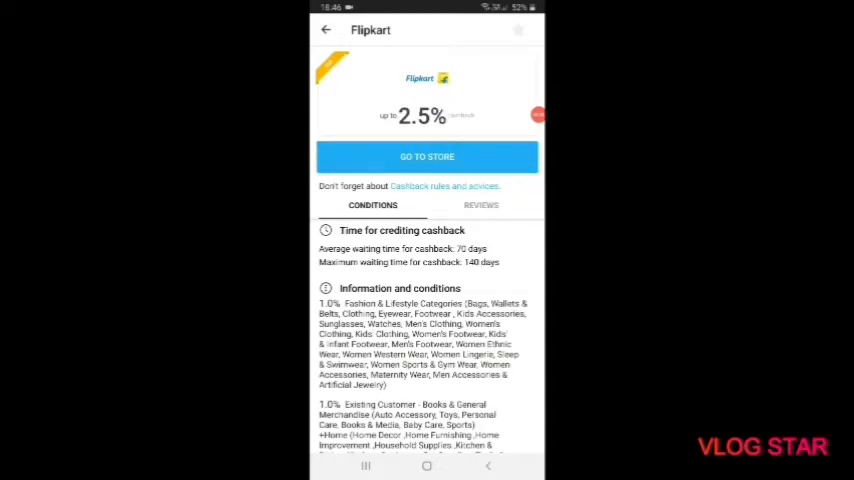
pyautogui.click(427, 156)
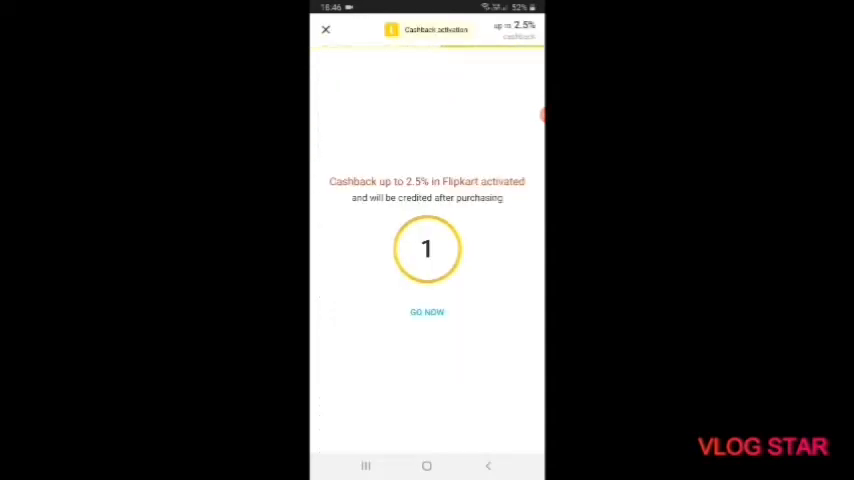
pyautogui.click(427, 311)
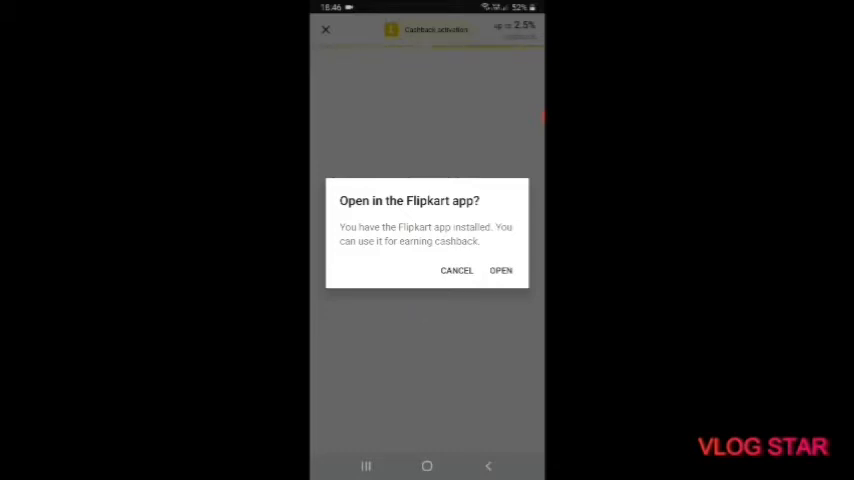
pyautogui.click(457, 270)
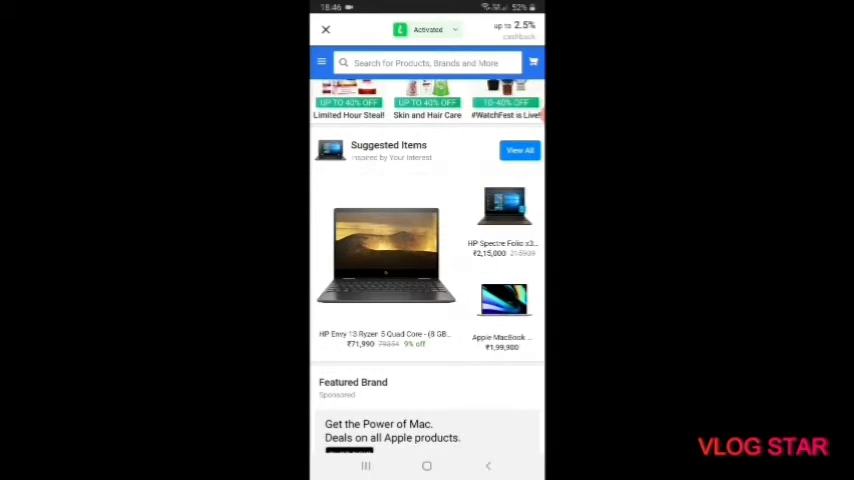
pyautogui.scroll(-3)
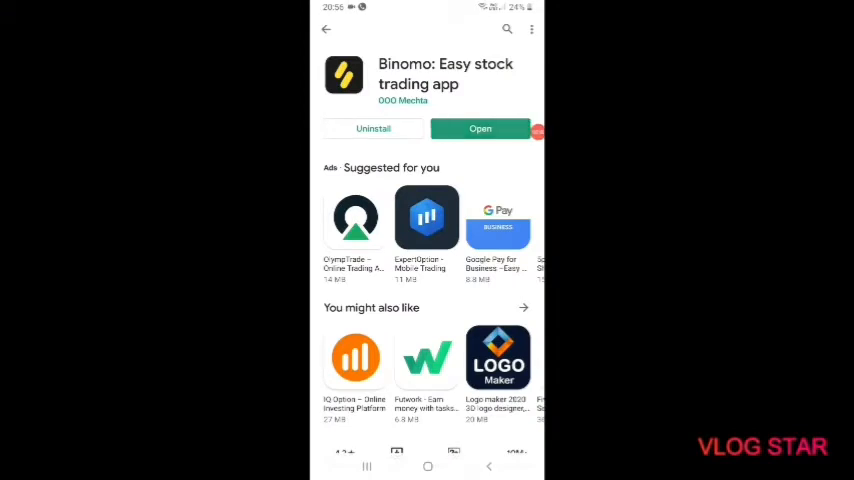
# Step: Launch the installed Binomo trading app from its Play Store page
pyautogui.click(480, 128)
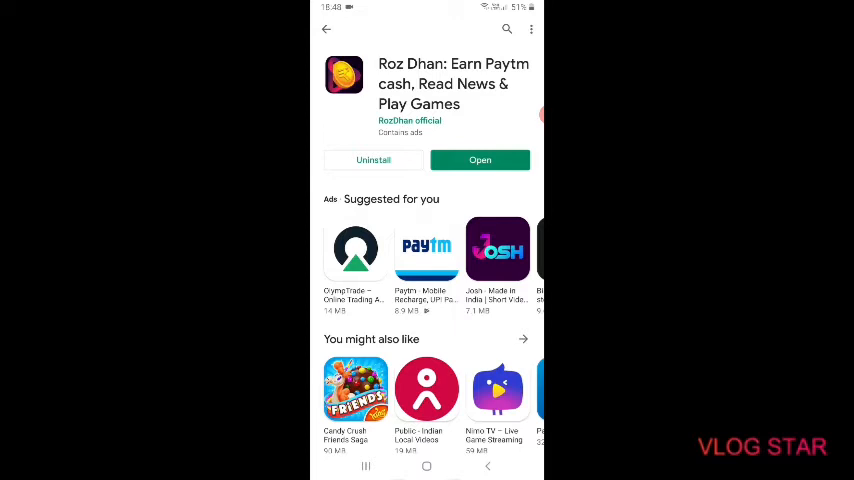
# Step: Launch the newly installed Roz Dhan app and choose English as its language
pyautogui.click(480, 160)
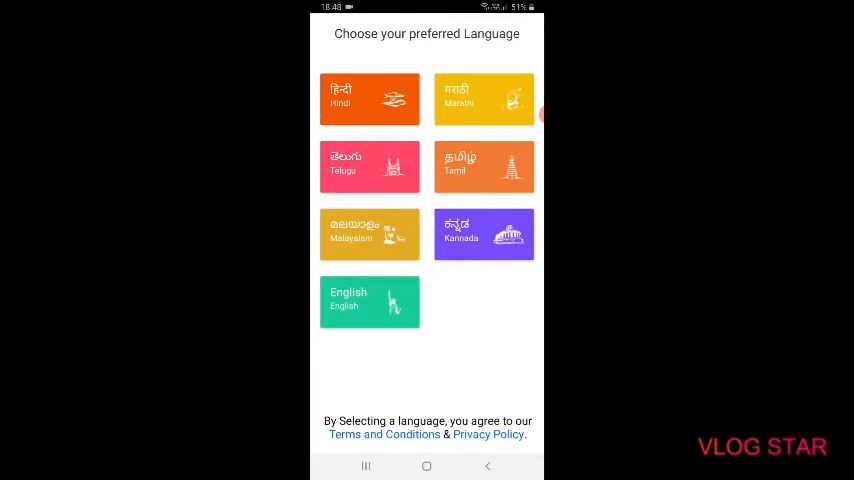
pyautogui.click(369, 302)
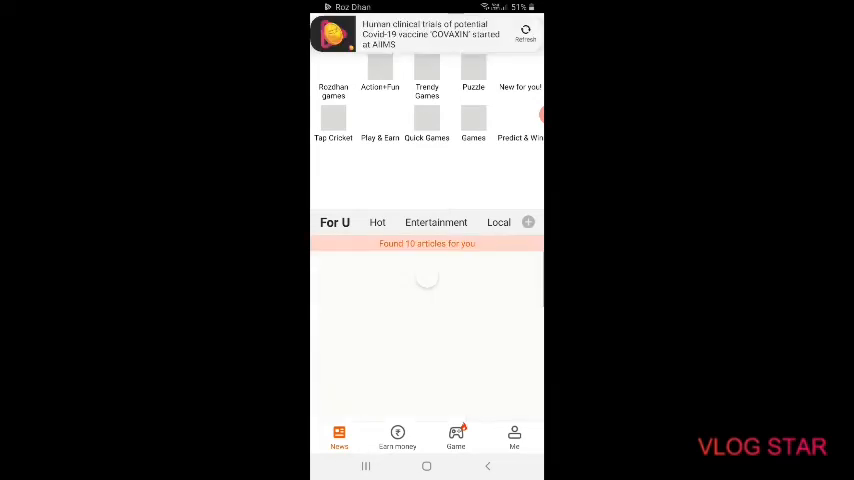
# Step: View the Roz Dhan profile with level, income and withdraw options, then return home
pyautogui.click(514, 437)
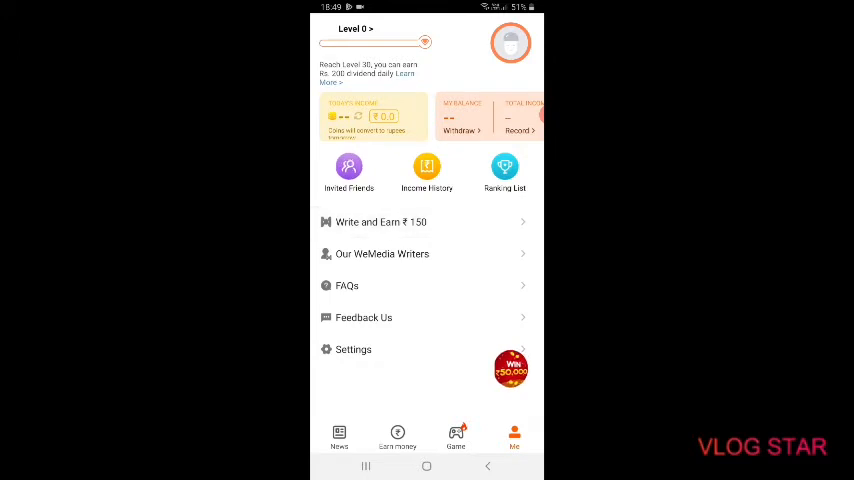
pyautogui.click(427, 466)
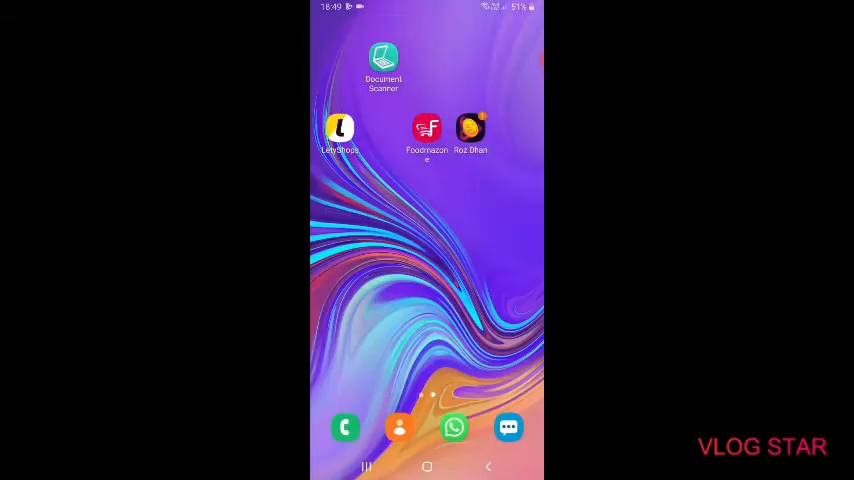
# Step: Reopen Roz Dhan, dismiss the login prompt, view FAQs, and return to the Level 0 profile
pyautogui.click(470, 128)
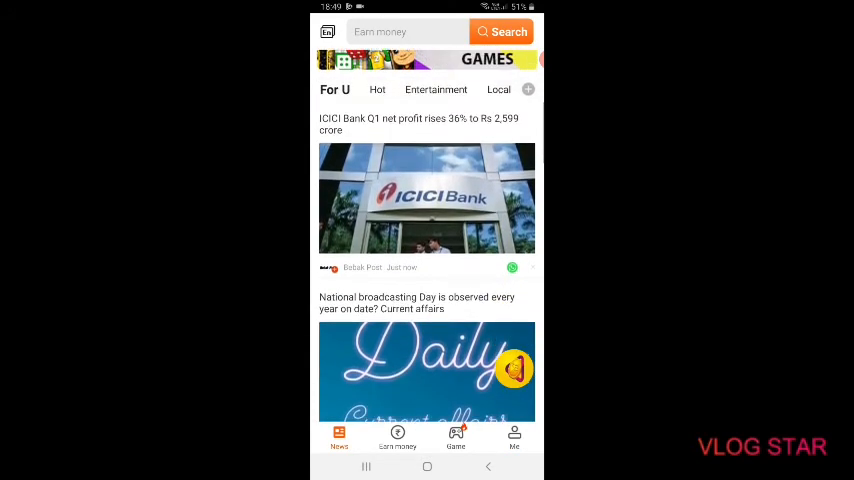
pyautogui.click(514, 437)
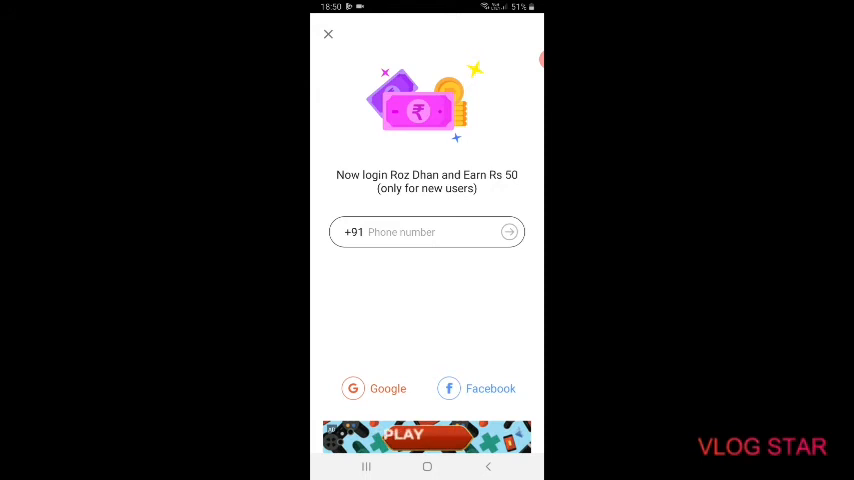
pyautogui.click(328, 34)
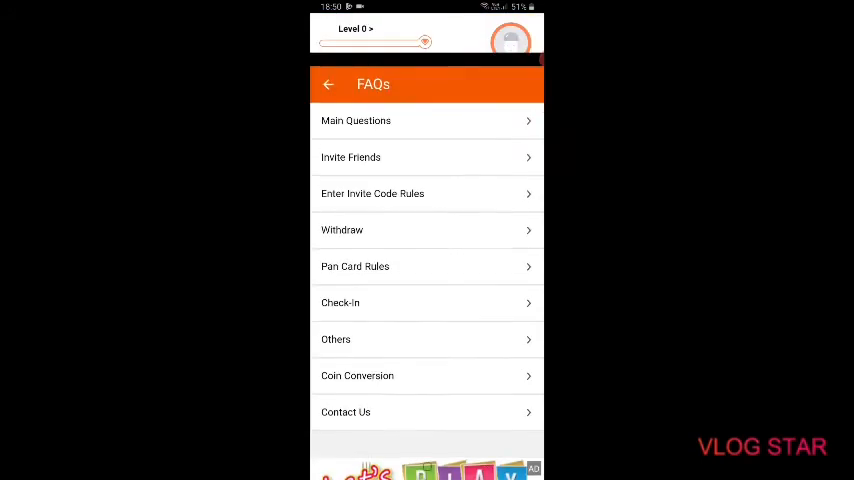
pyautogui.click(328, 84)
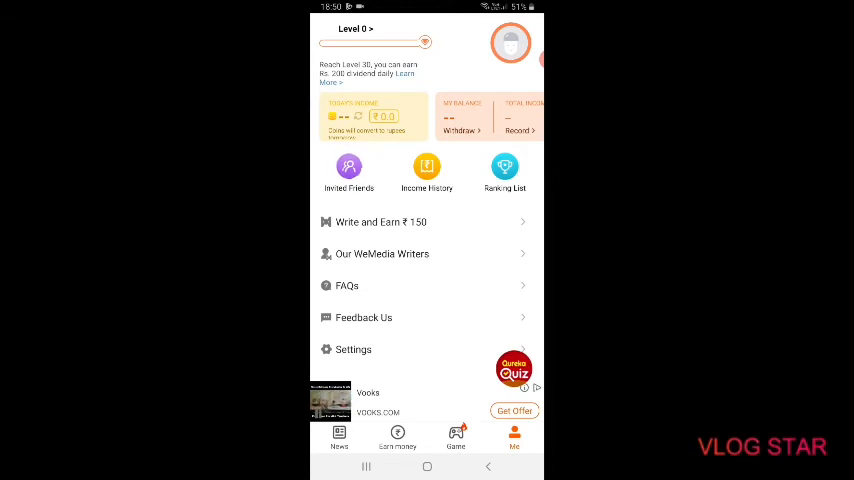